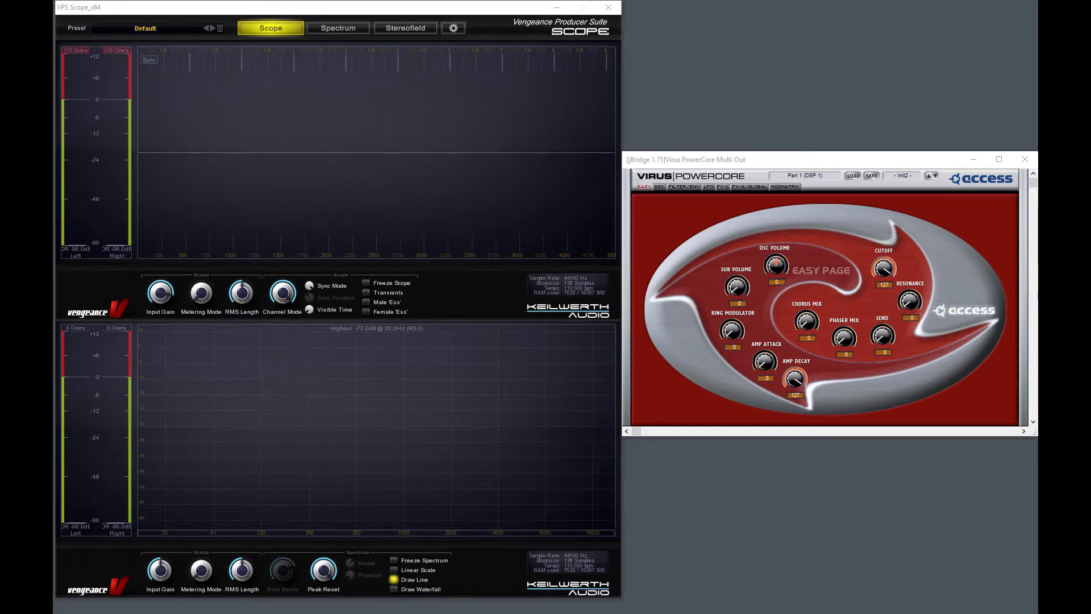
mouse_move(769, 228)
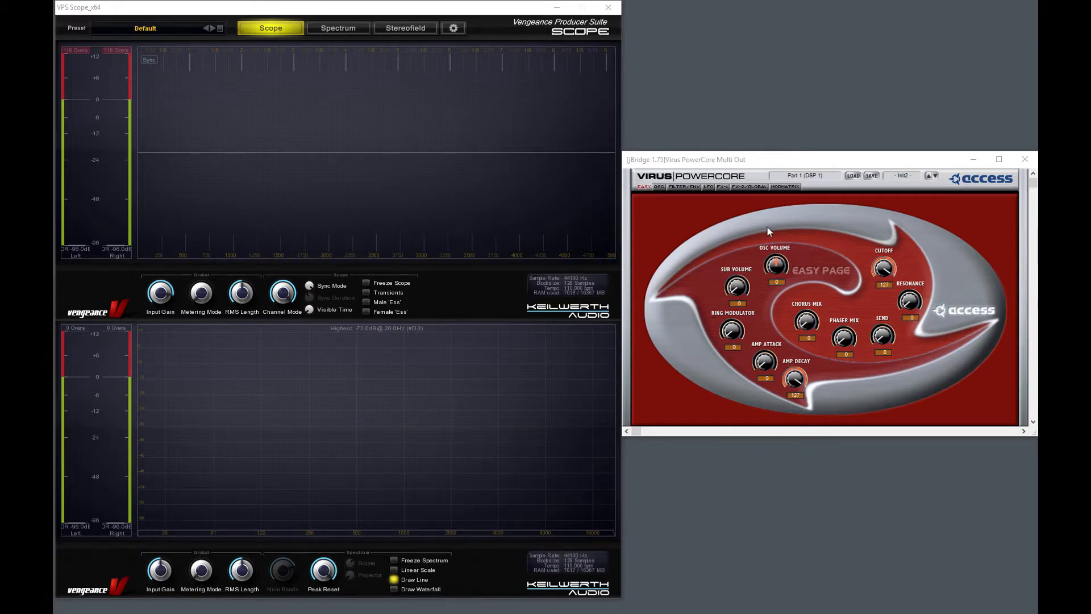
mouse_move(763, 211)
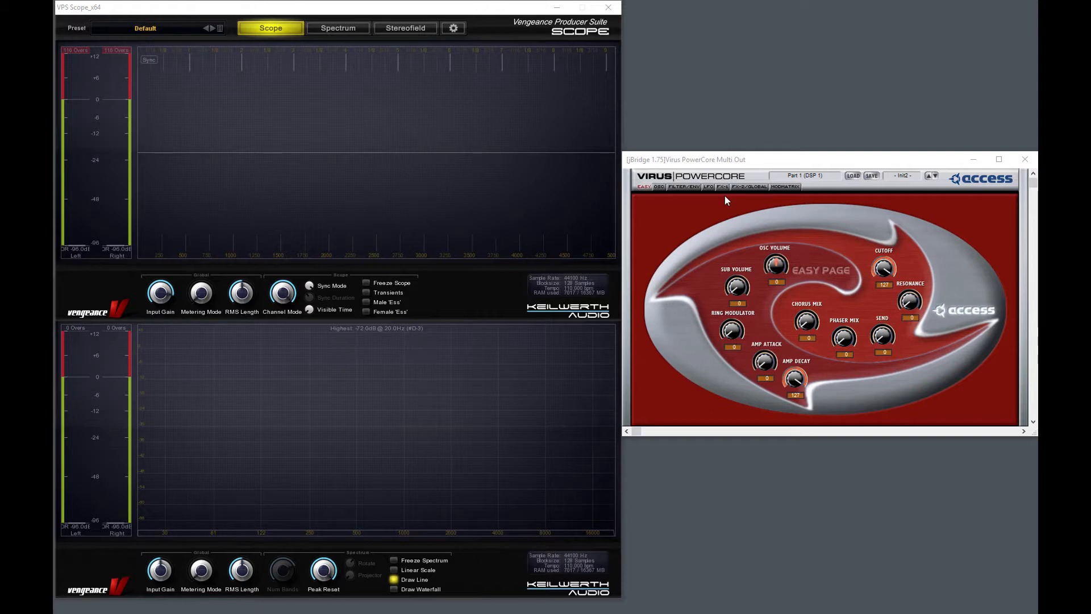
Step: Show the Virus oscillator page with OSC 1–3, unison and mixer settings
click(658, 186)
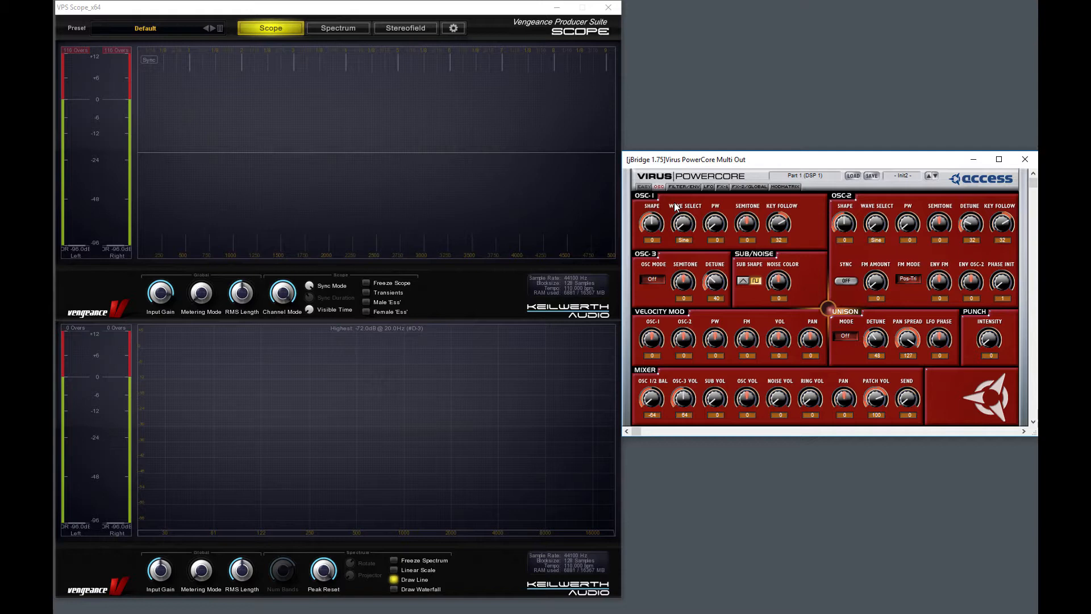
click(683, 186)
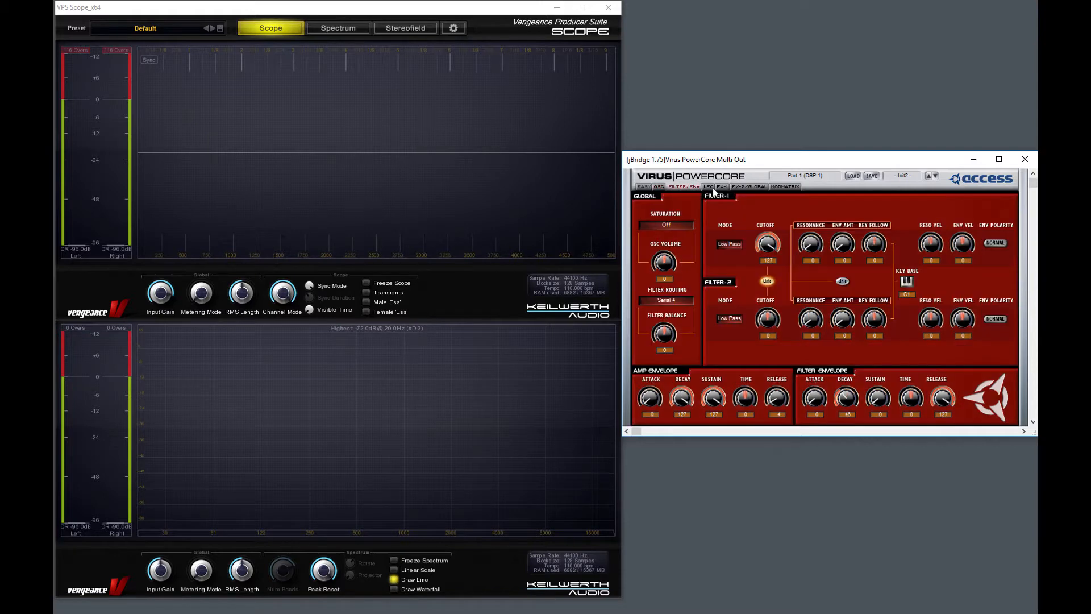
click(717, 187)
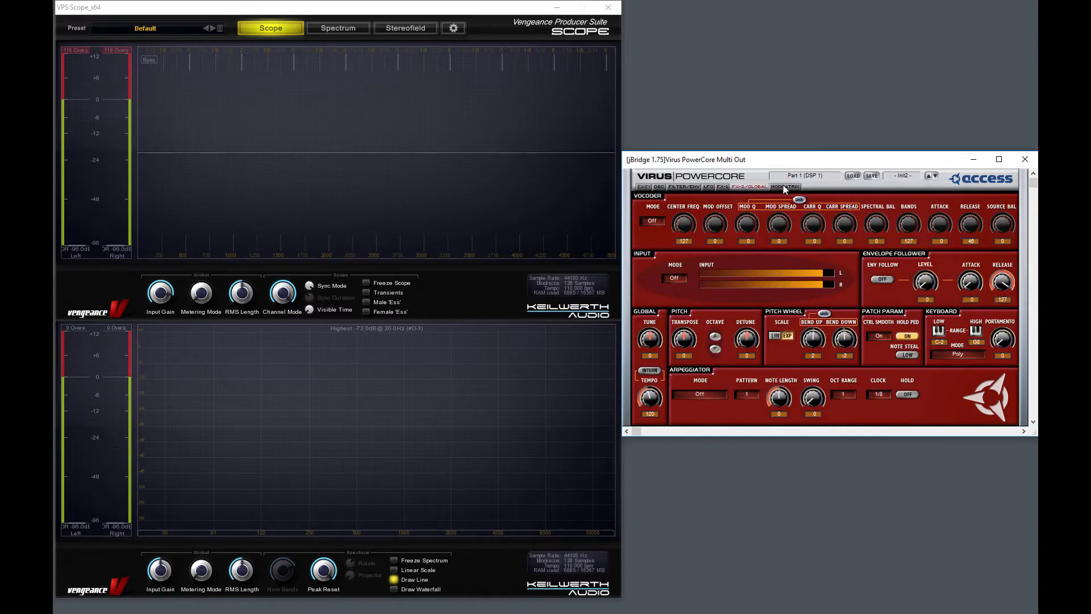
click(785, 186)
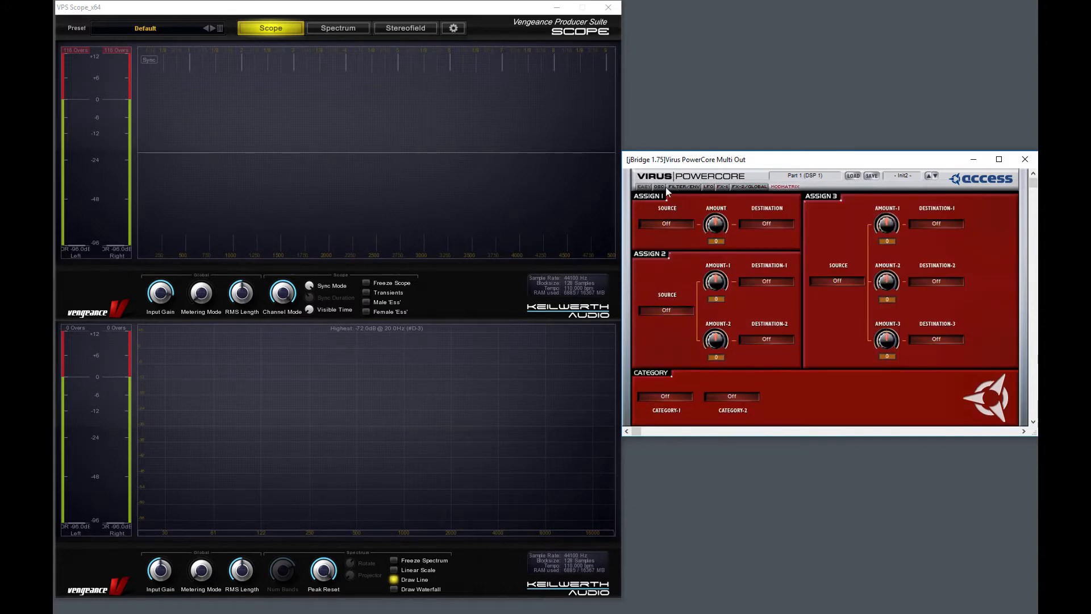
click(656, 187)
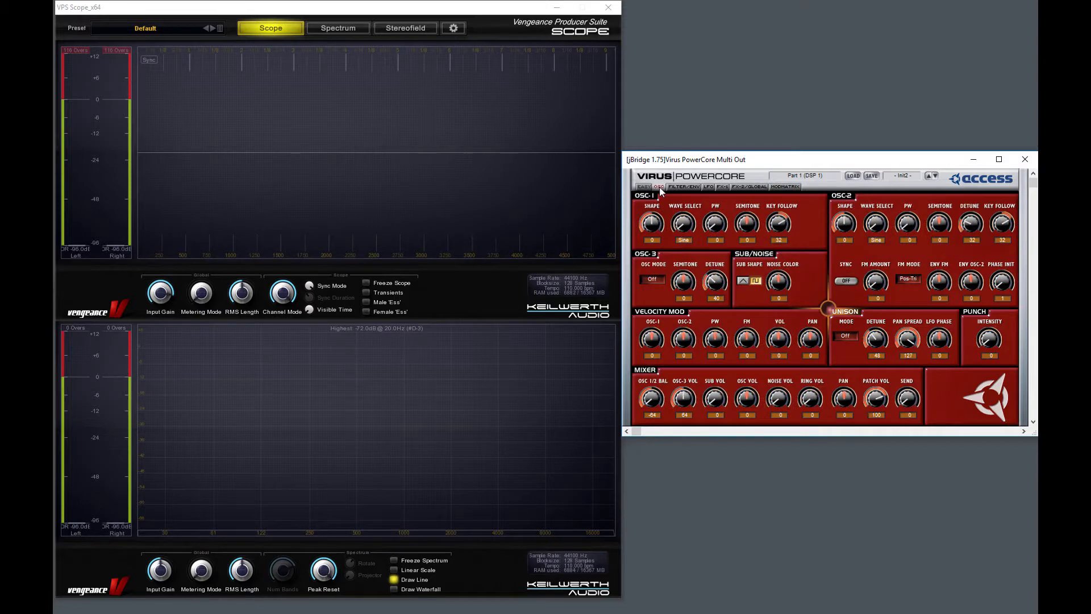
mouse_move(833, 194)
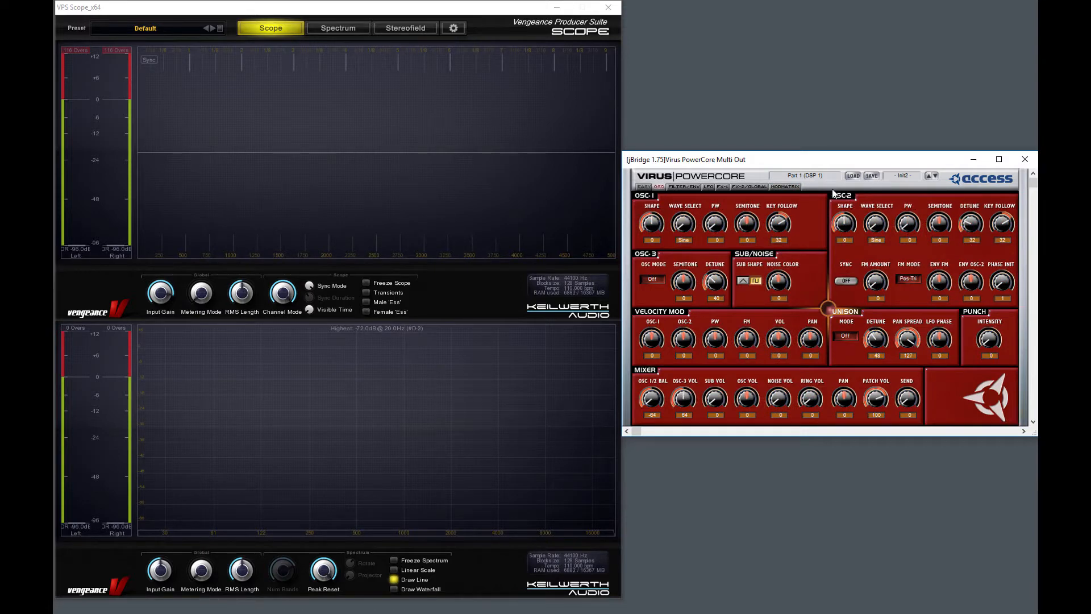
mouse_move(925, 188)
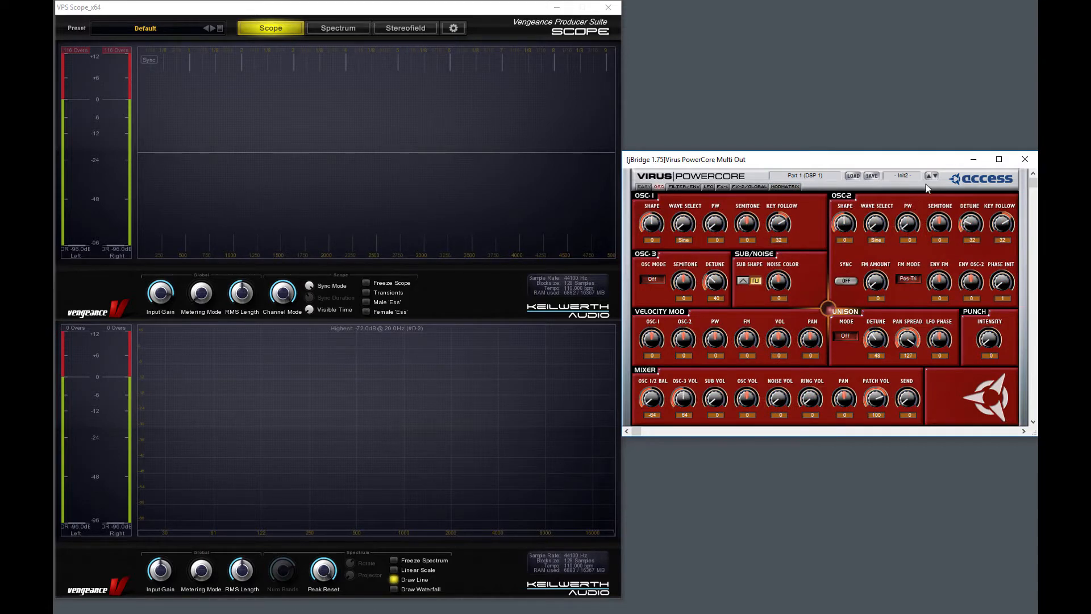
mouse_move(918, 200)
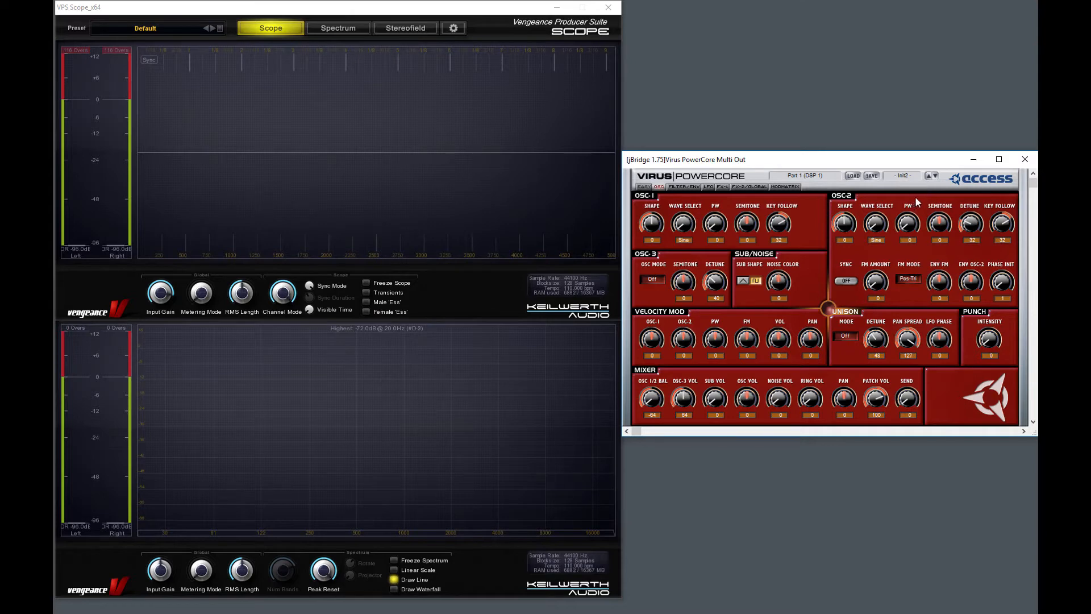
mouse_move(926, 195)
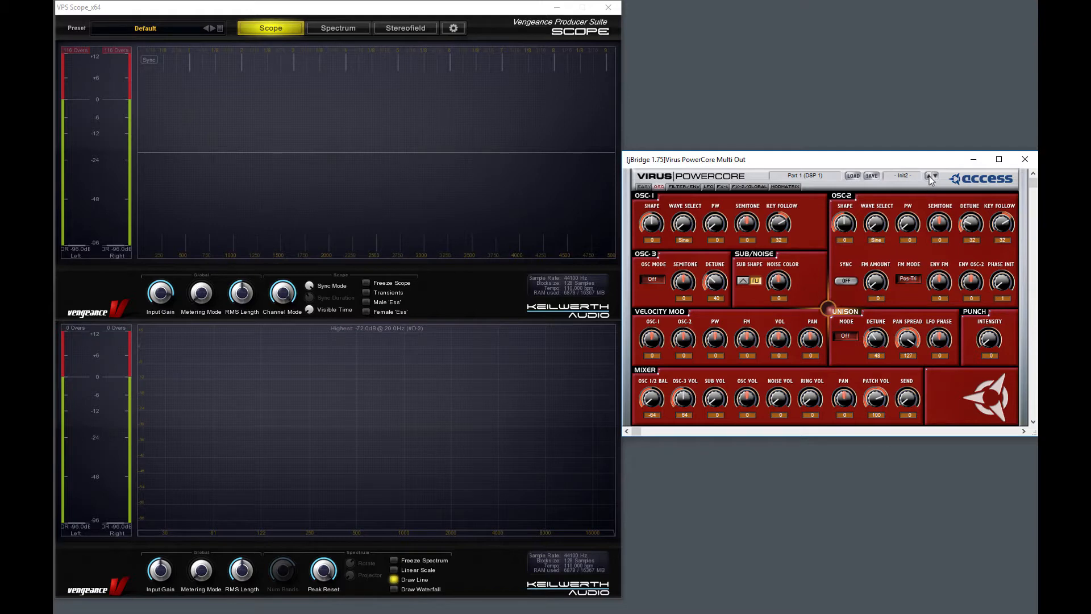
Step: Step to the Init patch and show its phaser, chorus, distortion and delay/reverb effects
click(927, 175)
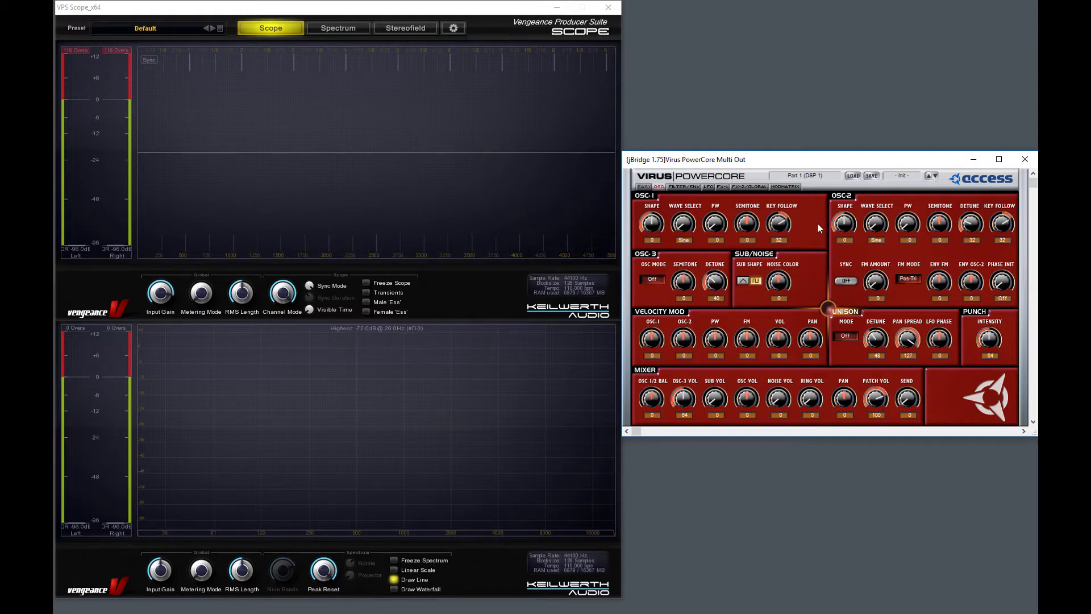
mouse_move(775, 241)
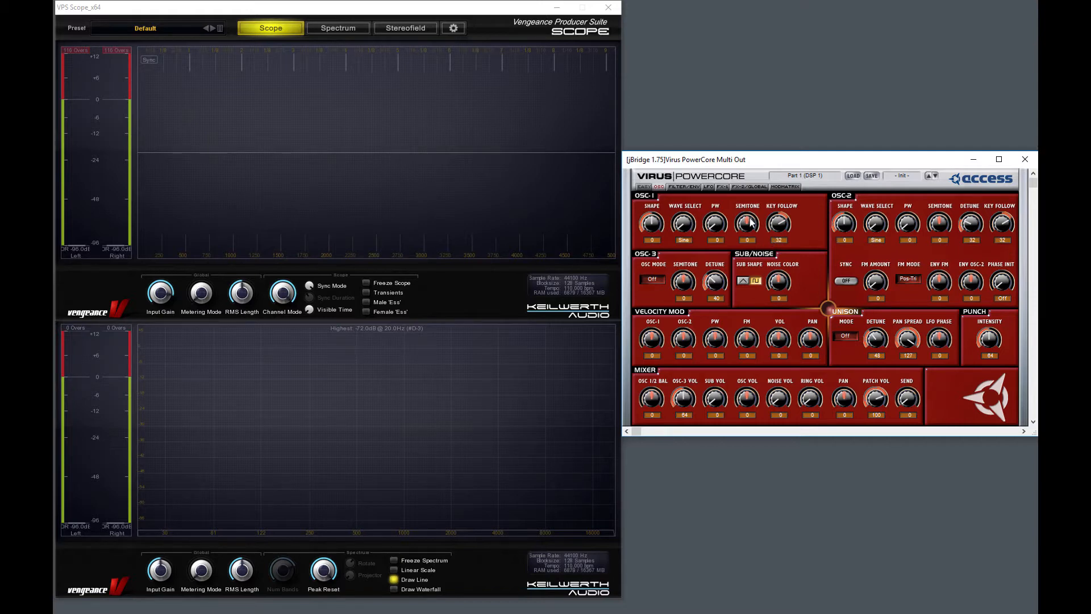
mouse_move(718, 193)
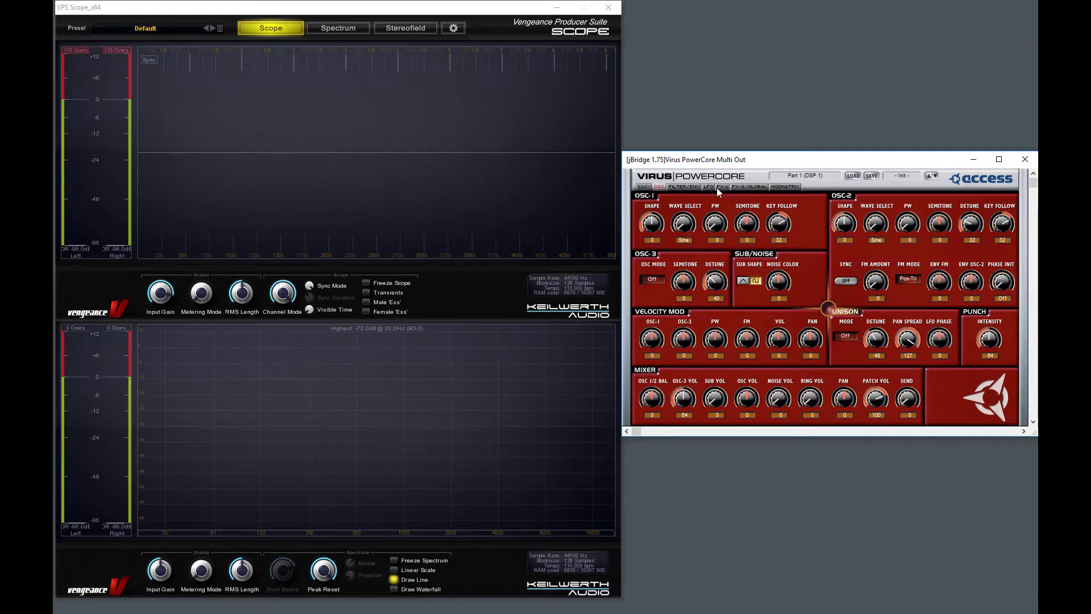
click(721, 186)
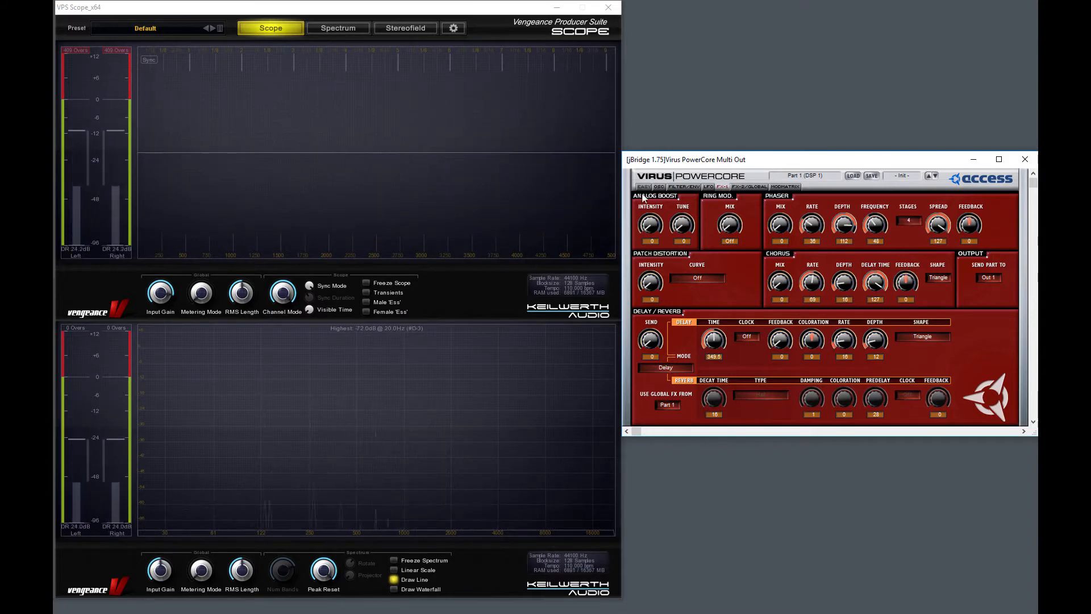
Step: Return Virus to its oscillator page and load the '2 - Scope Envelope' scope preset
click(659, 186)
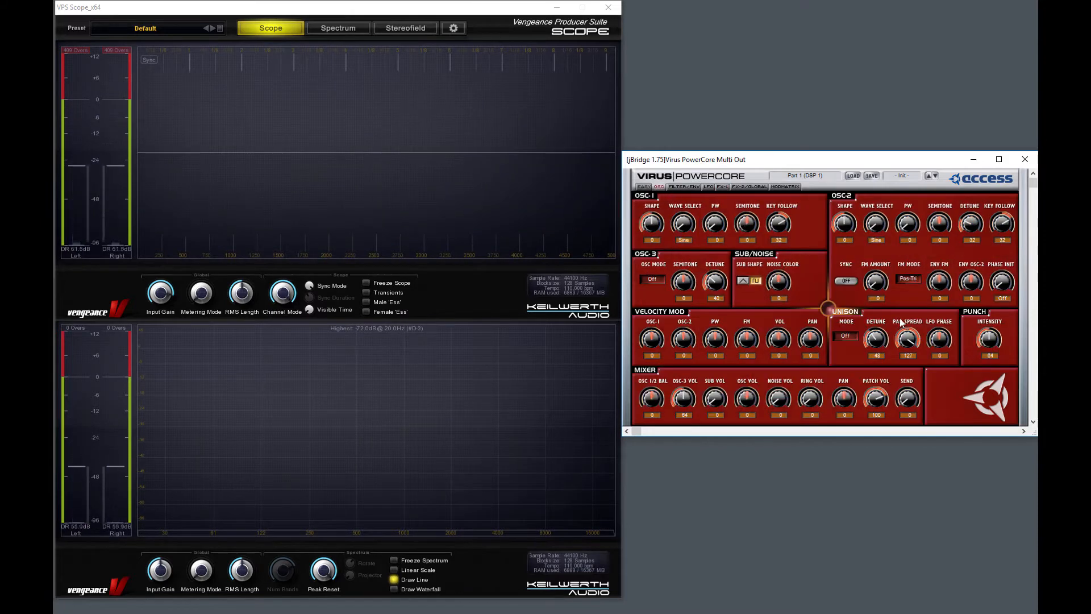
click(219, 27)
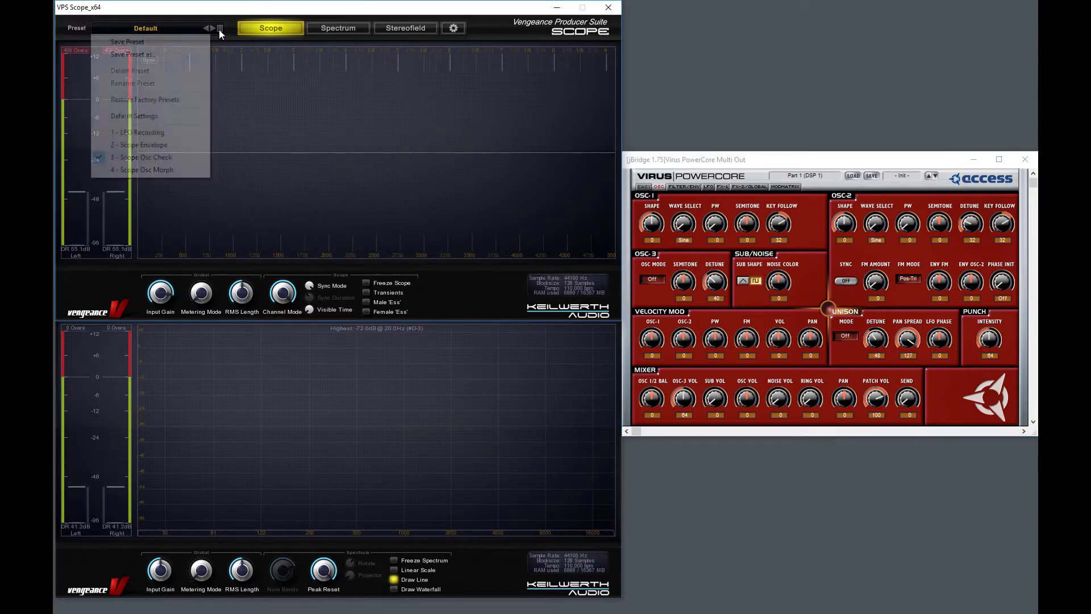
click(139, 144)
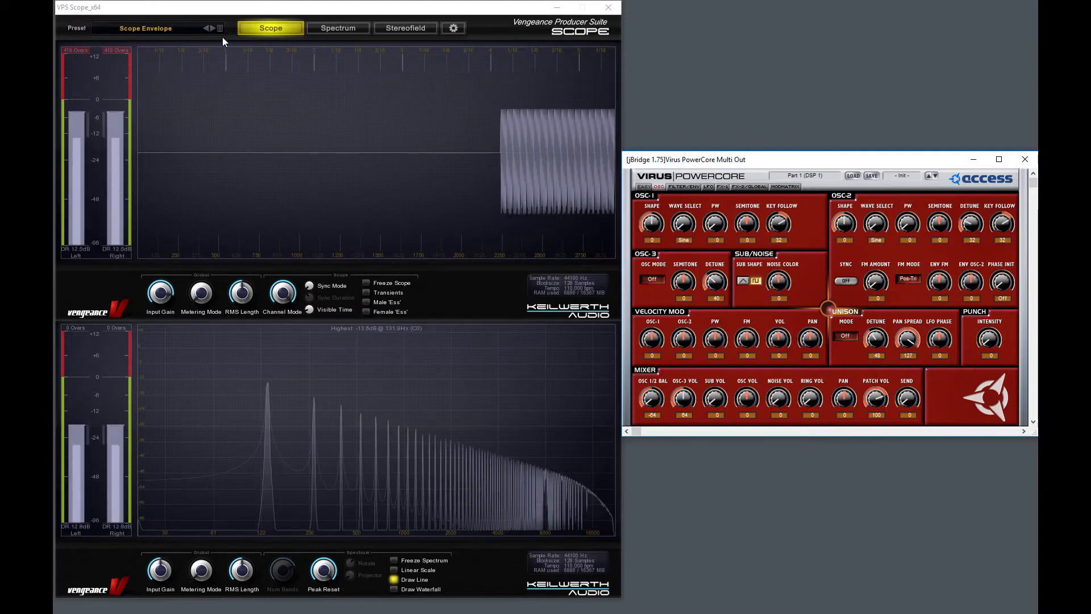
Step: Load the Scope Osc Morph preset in VPS Scope
click(222, 28)
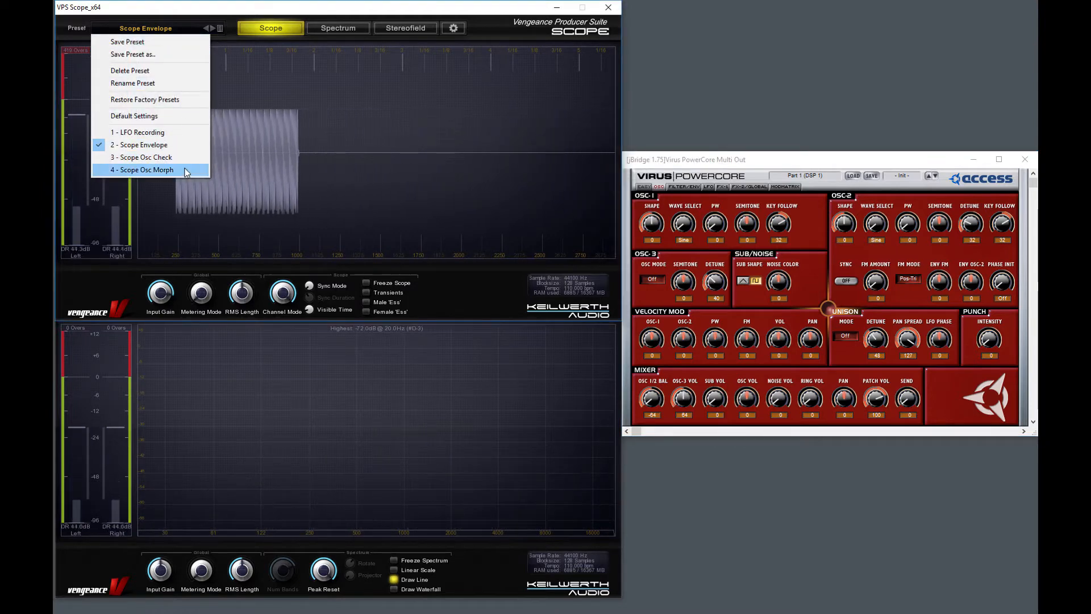
click(141, 169)
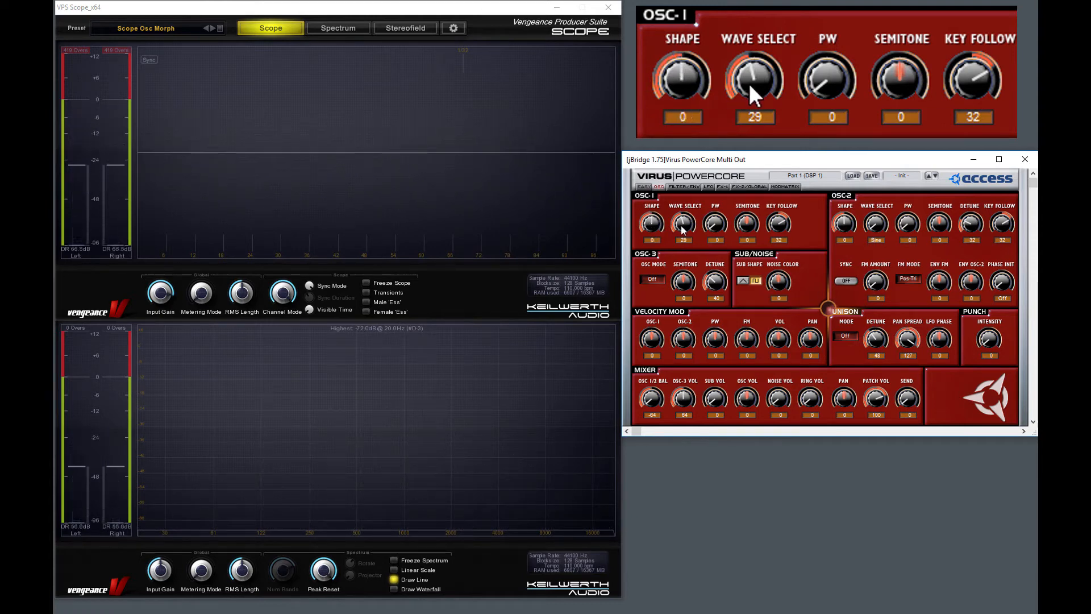
mouse_move(765, 125)
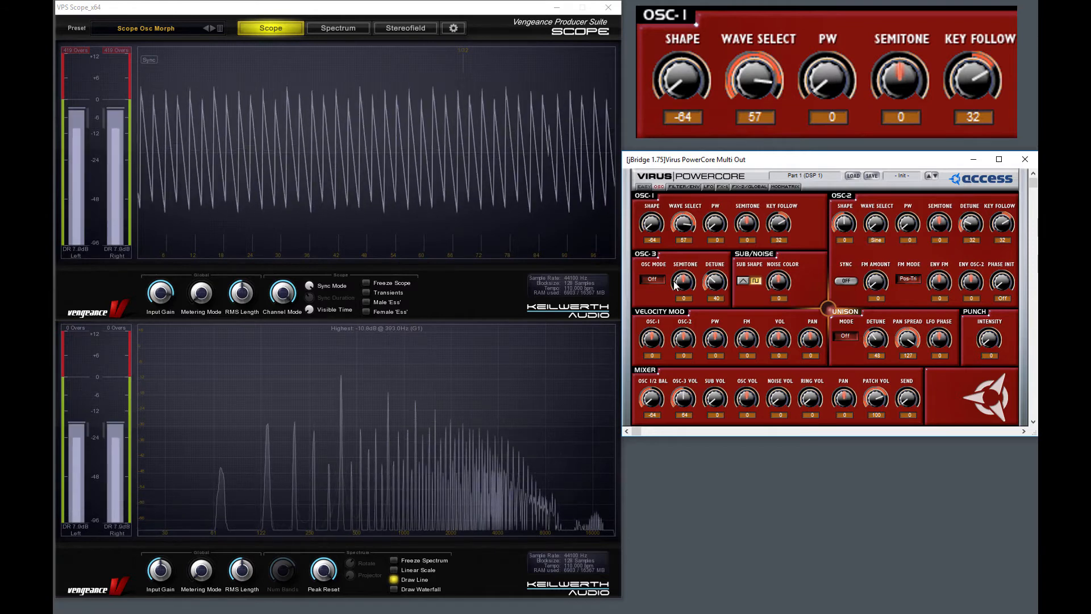
mouse_move(570, 516)
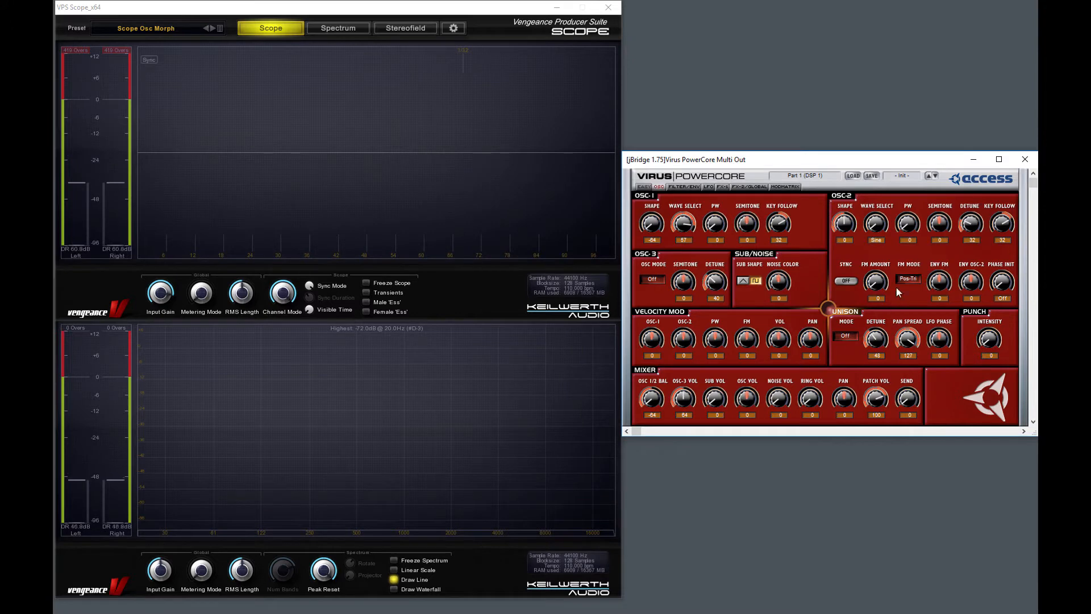
mouse_move(899, 278)
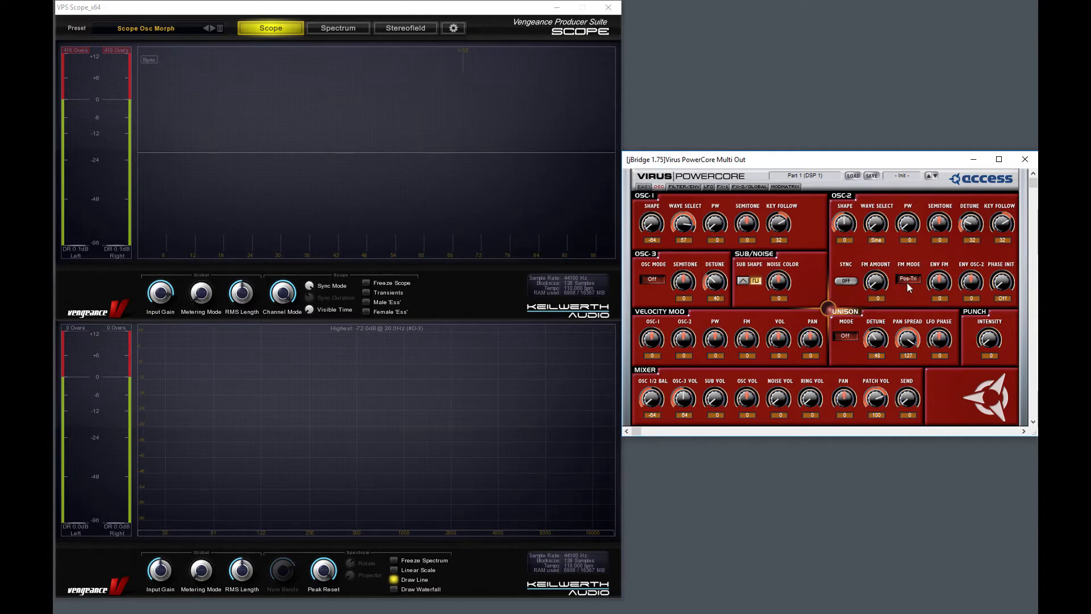
Step: Switch oscillator 2's FM mode from Pos-Tri to Wave
click(908, 280)
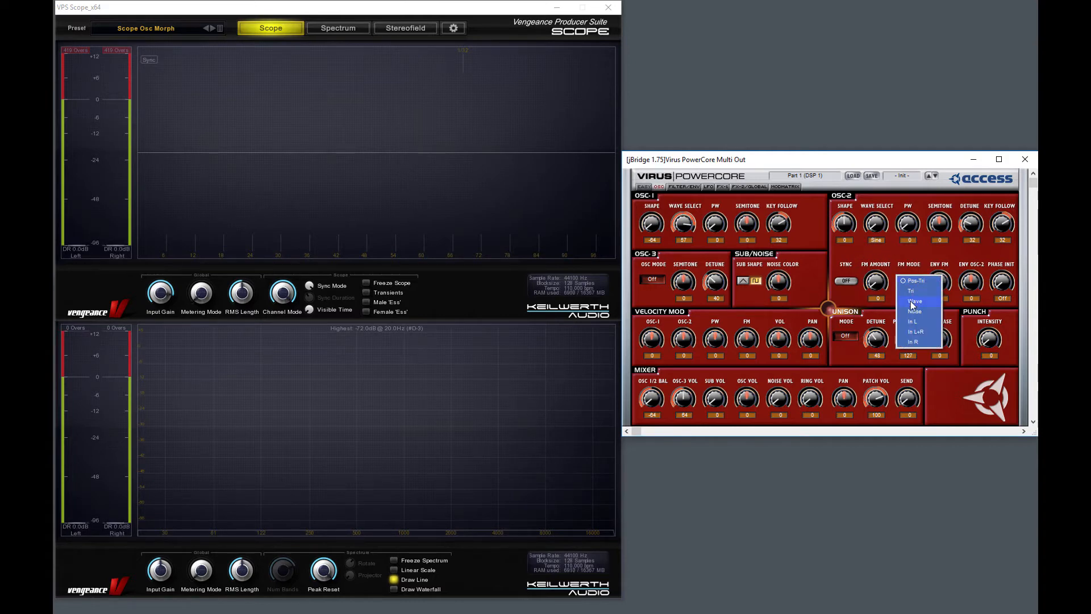
mouse_move(925, 303)
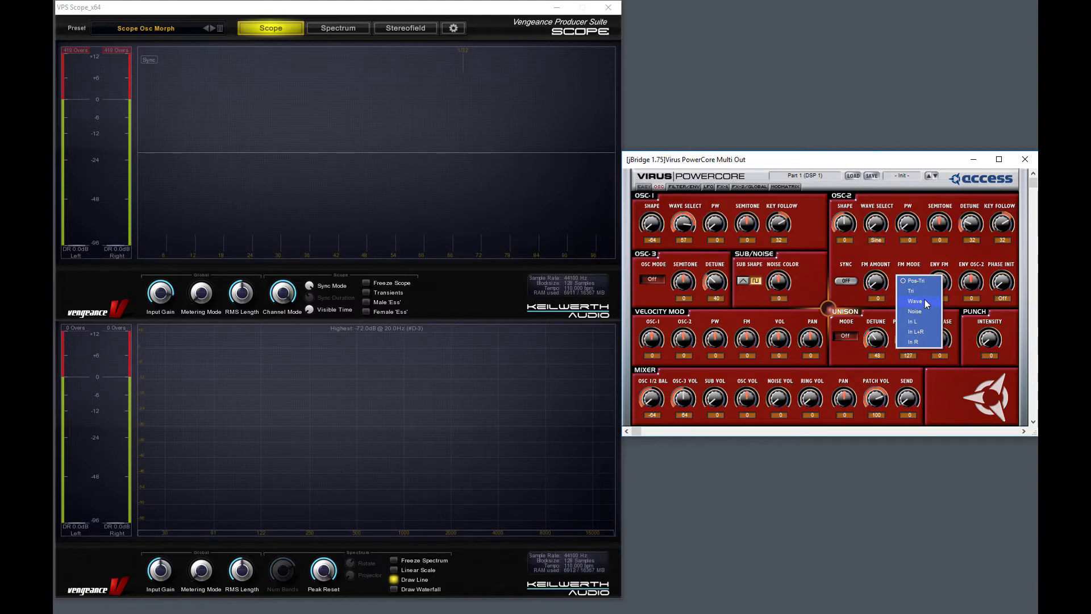
click(914, 300)
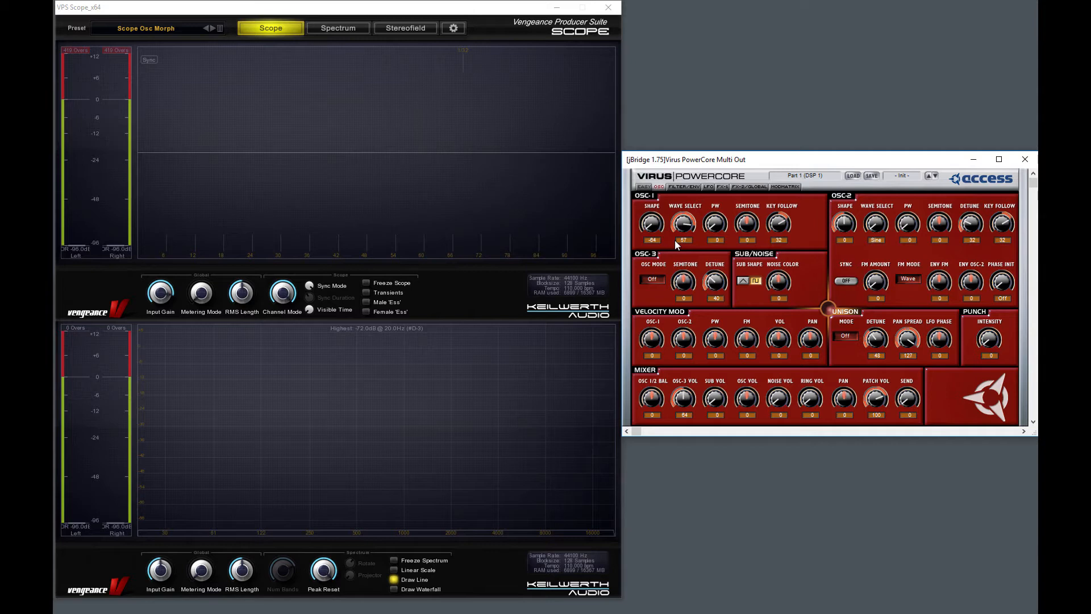
mouse_move(676, 242)
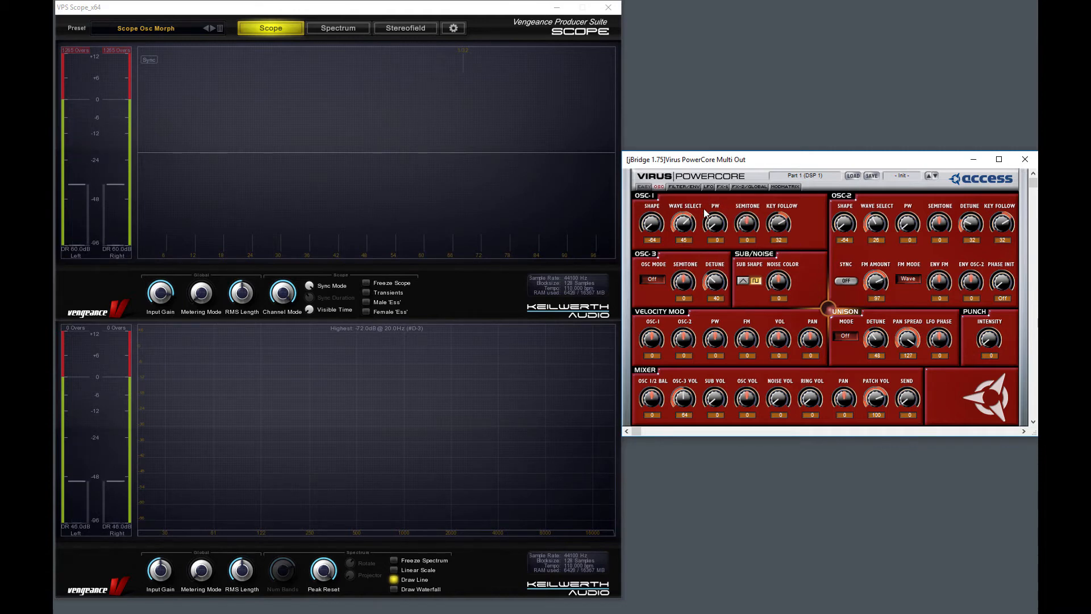
mouse_move(730, 202)
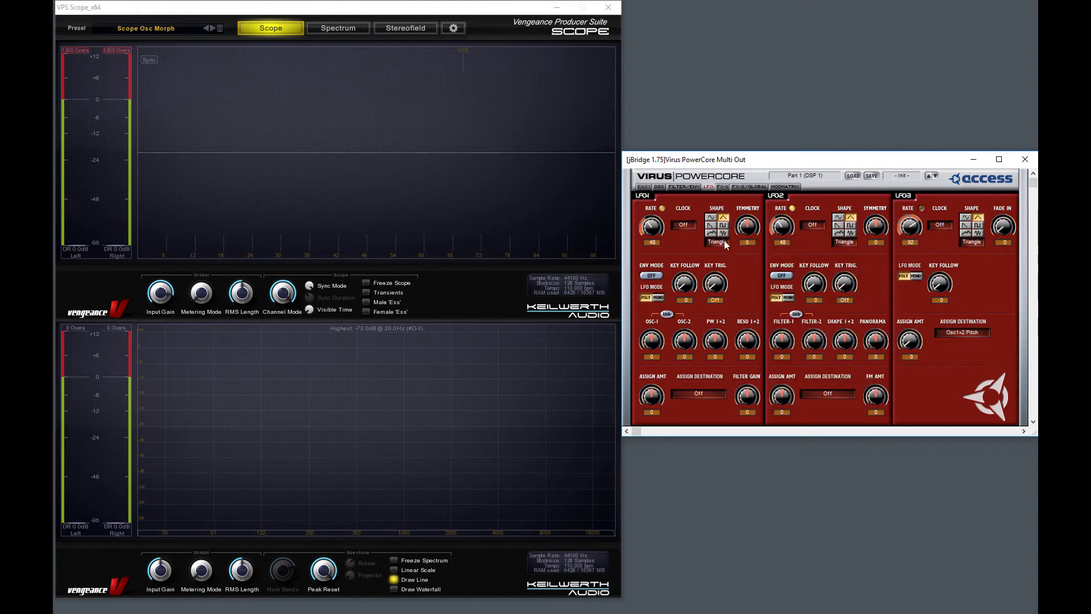
Step: Keep LFO 3 on the triangle shape and load the LFO Recording scope preset
click(844, 224)
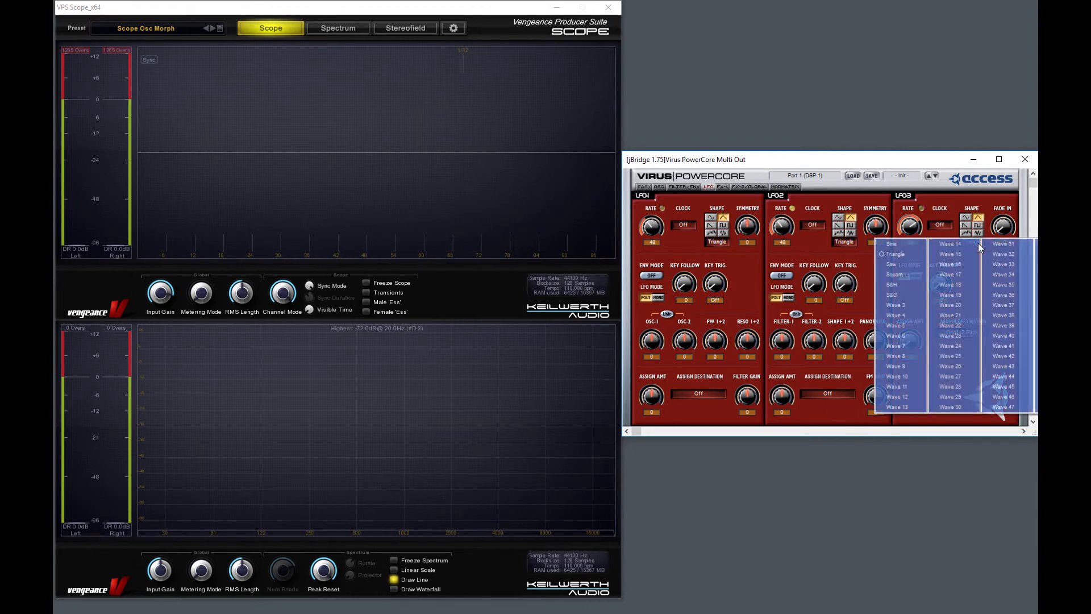
click(951, 243)
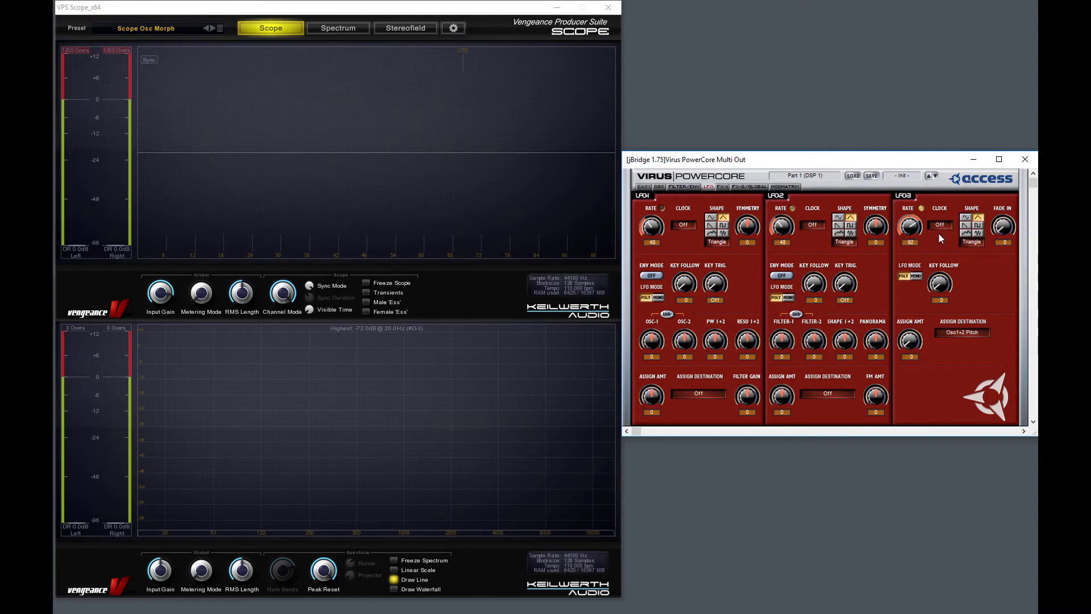
mouse_move(817, 238)
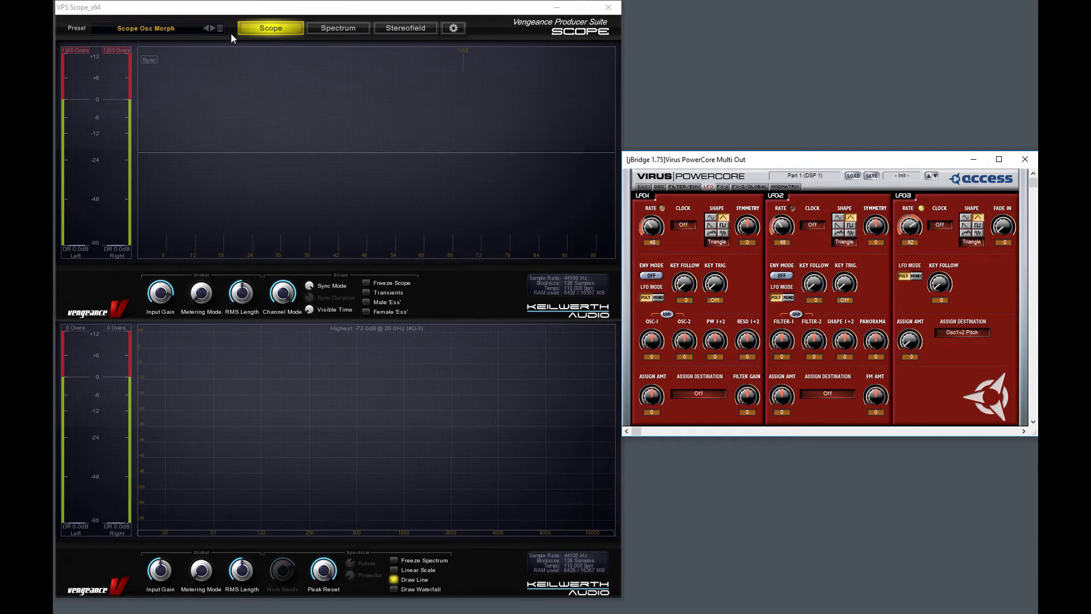
click(208, 28)
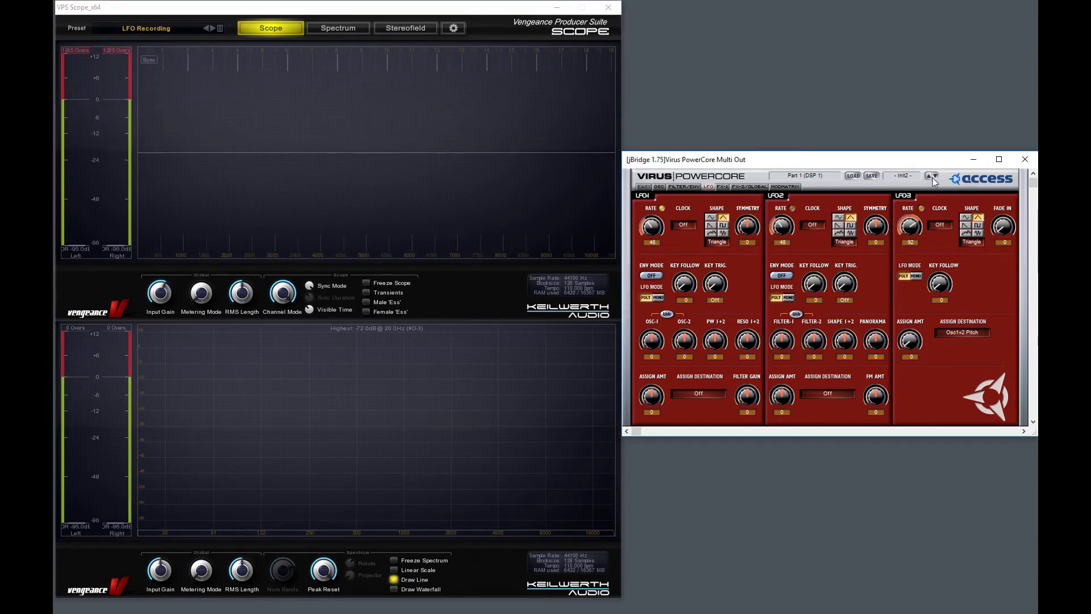
Step: Assign LFO 1 to Patch Volume and return to the oscillator page
click(936, 177)
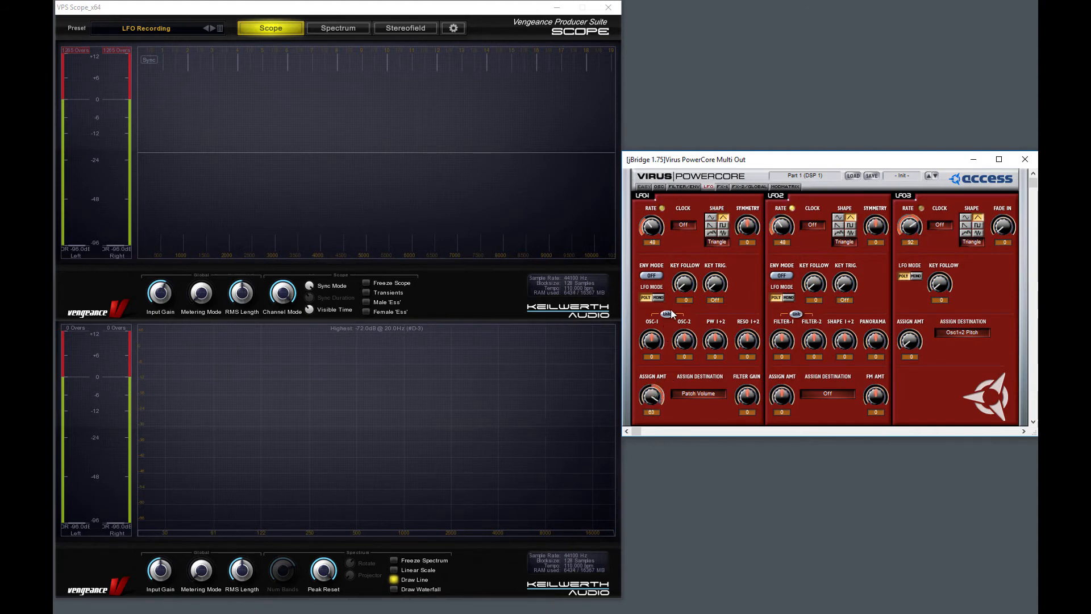
mouse_move(663, 196)
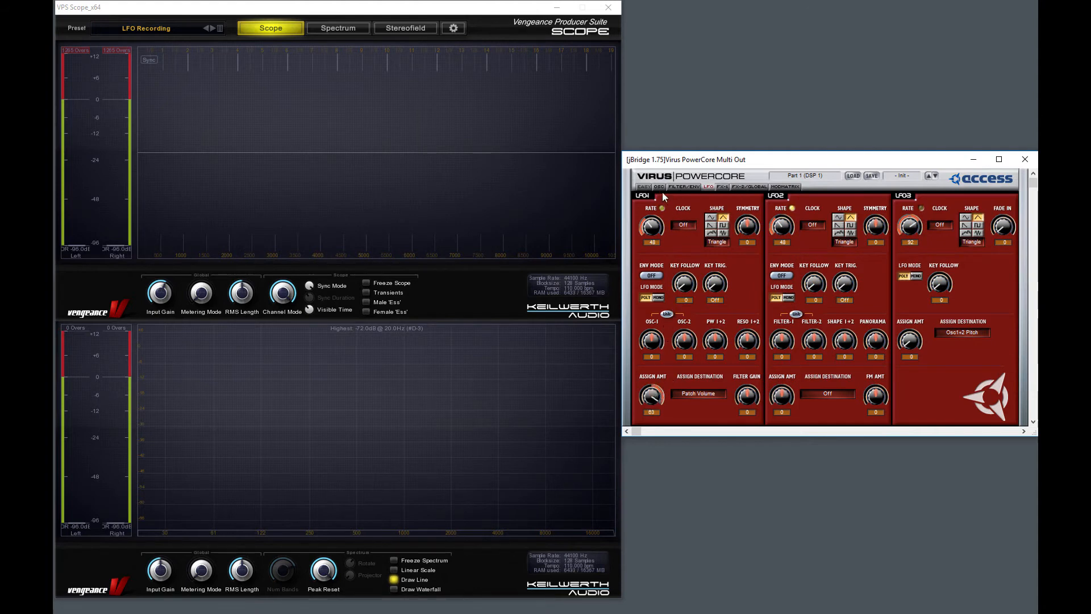
click(659, 186)
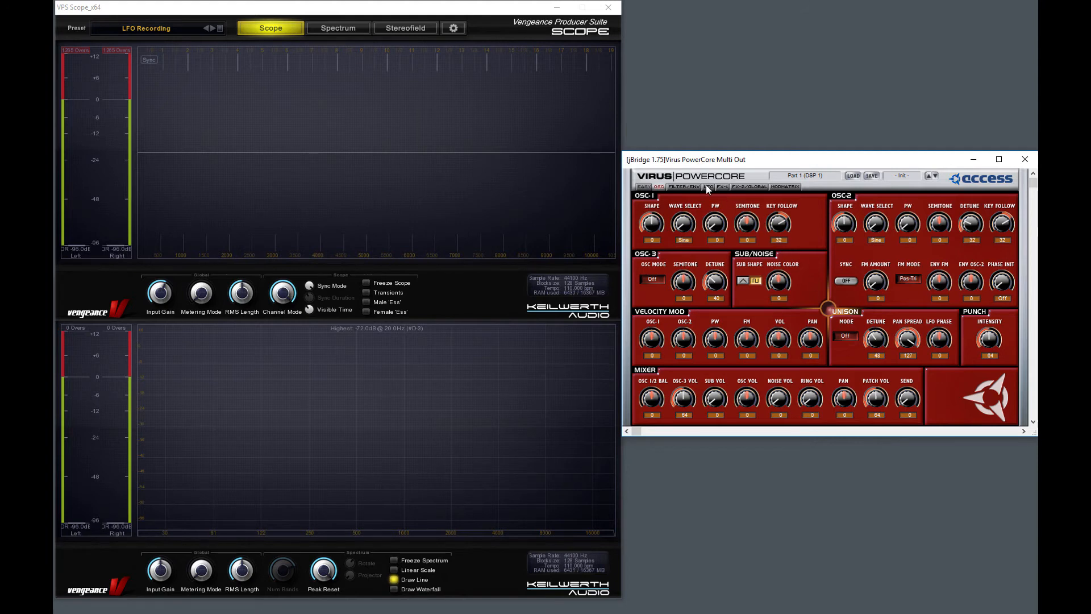
Step: Adjust LFO 1's rate so the volume pulses, then review its wave shape list
click(710, 186)
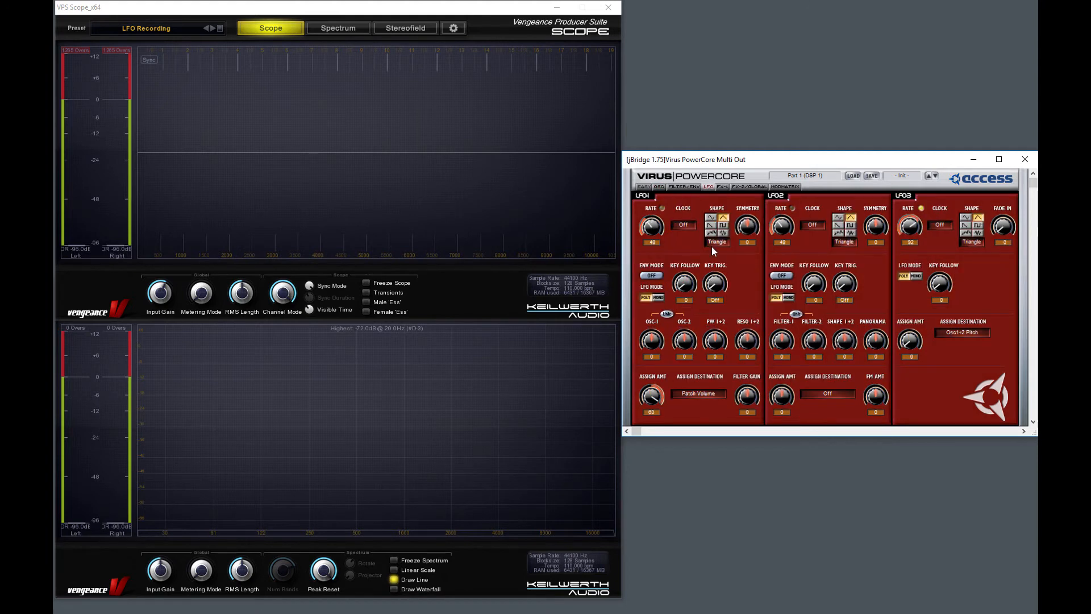
mouse_move(689, 321)
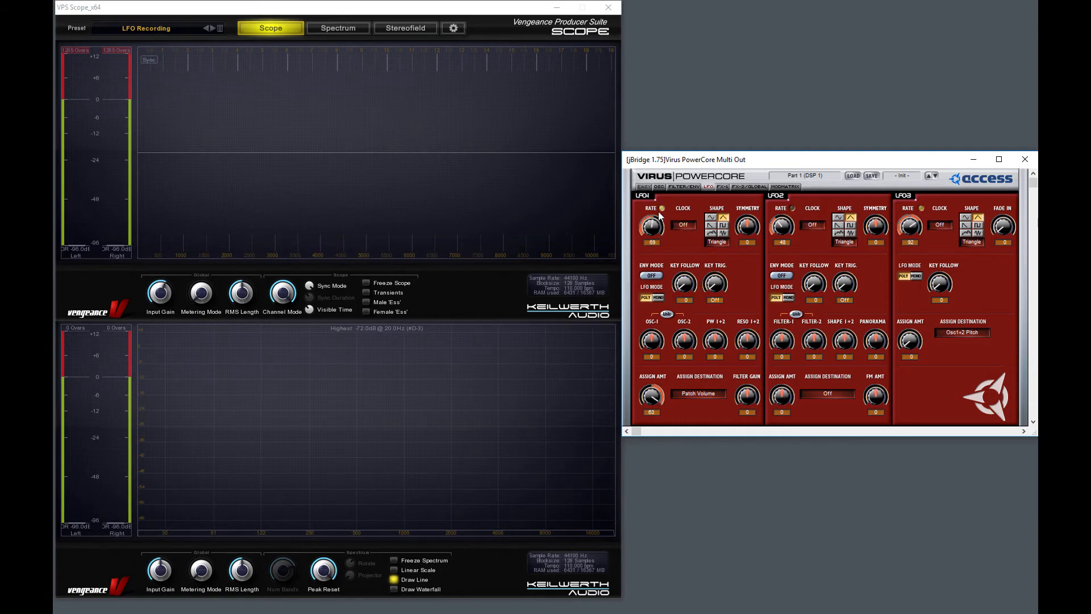
click(660, 226)
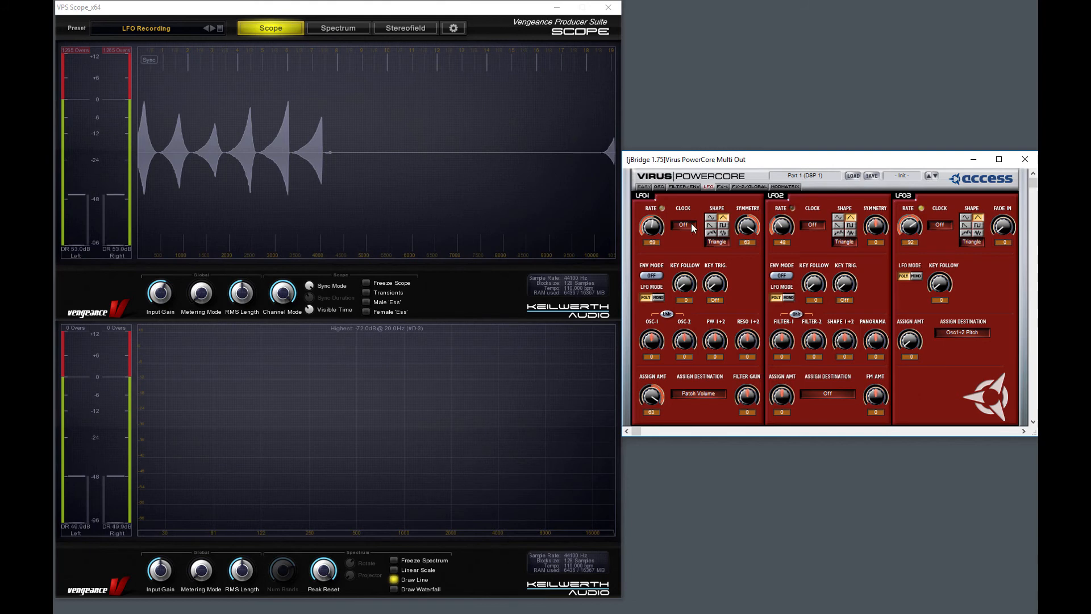
click(715, 233)
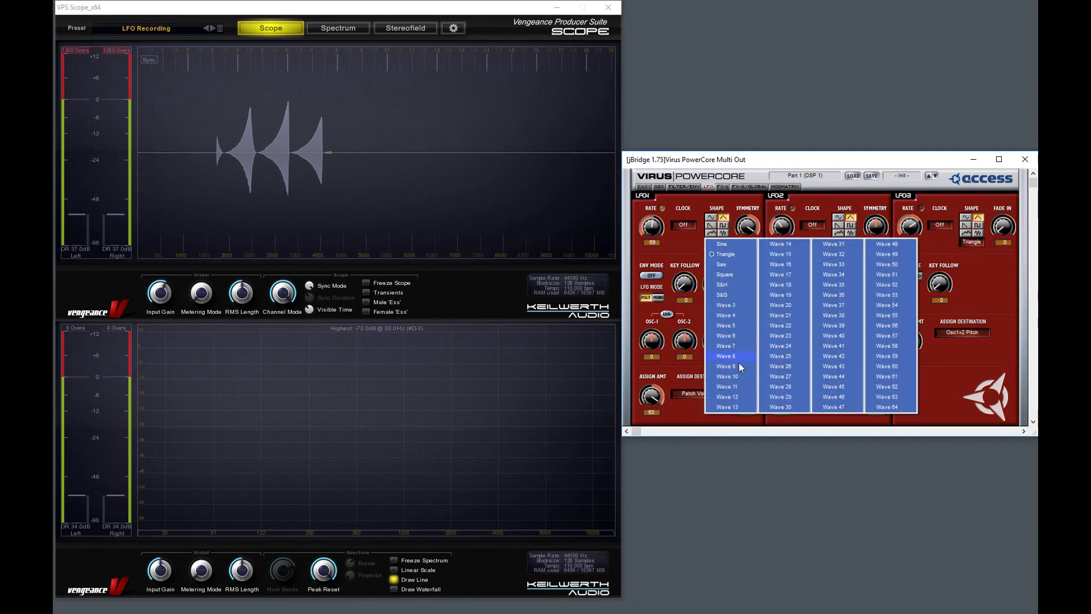